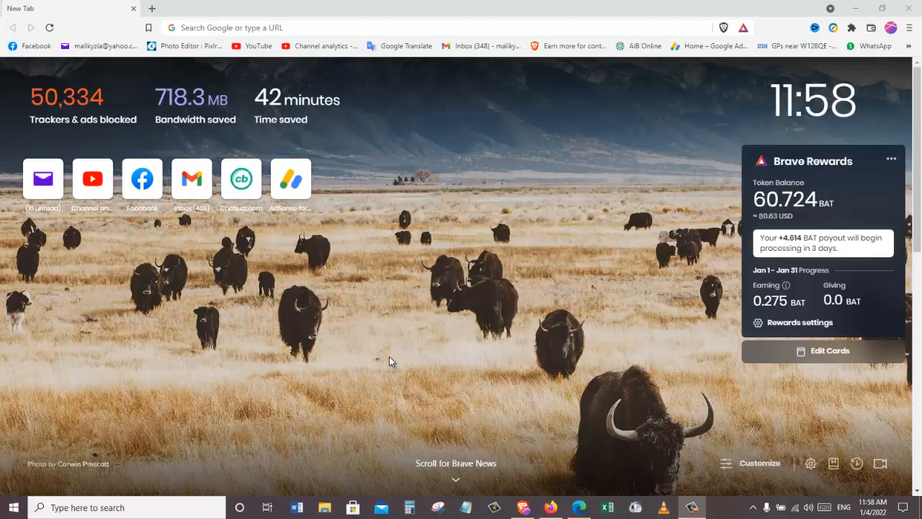
mouse_move(342, 288)
type("brave.com")
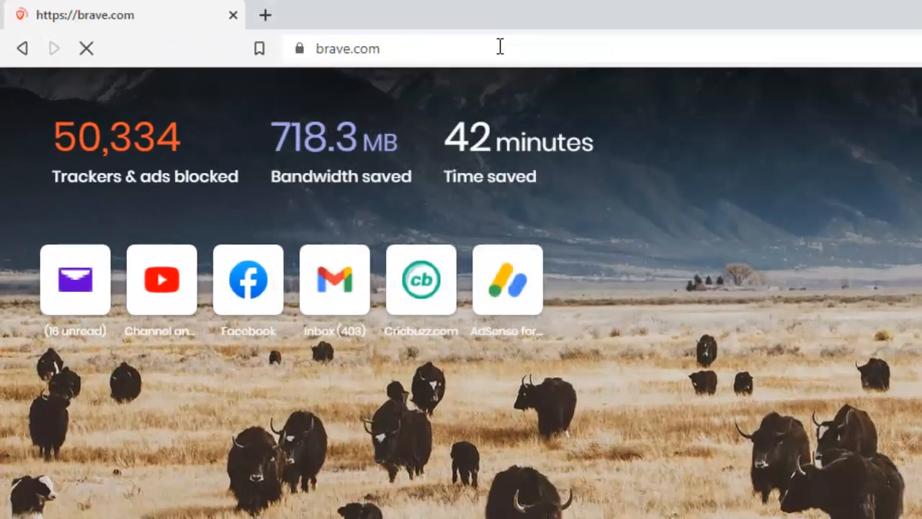
Load the brave.com homepage from the address bar.
left_click(499, 49)
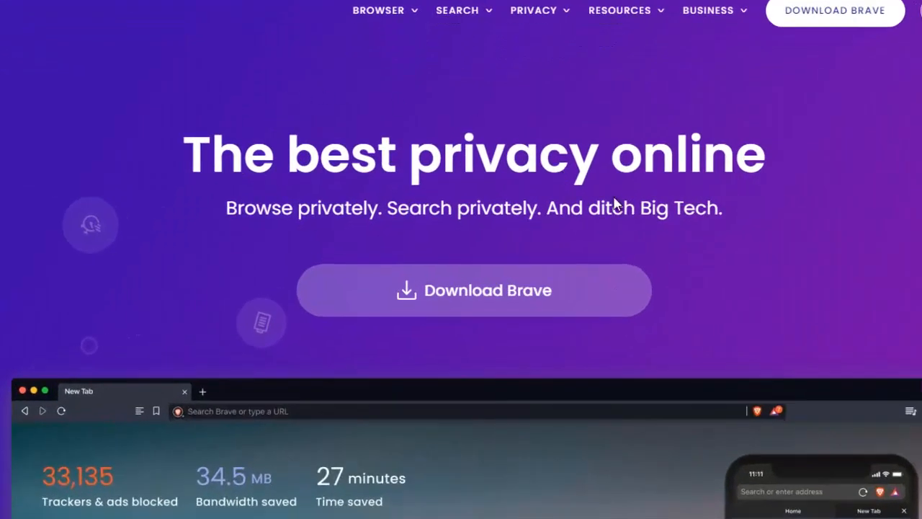
mouse_move(524, 314)
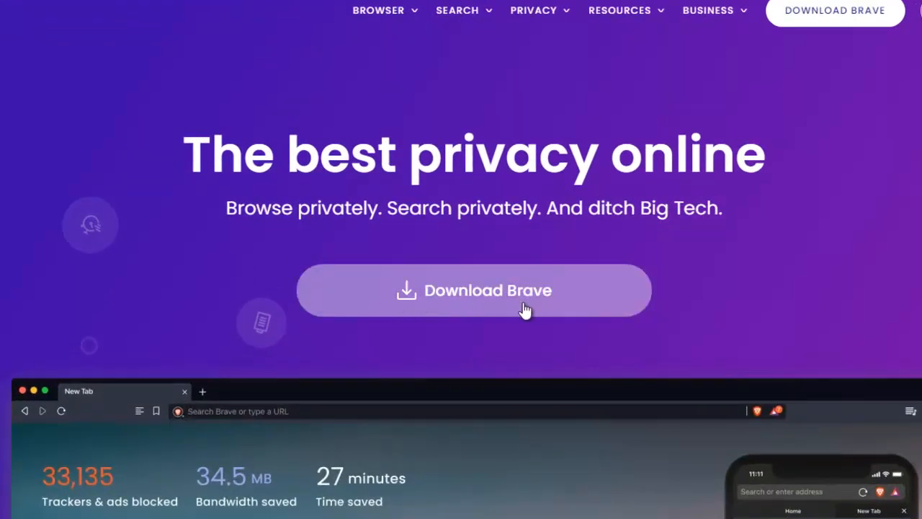
mouse_move(468, 301)
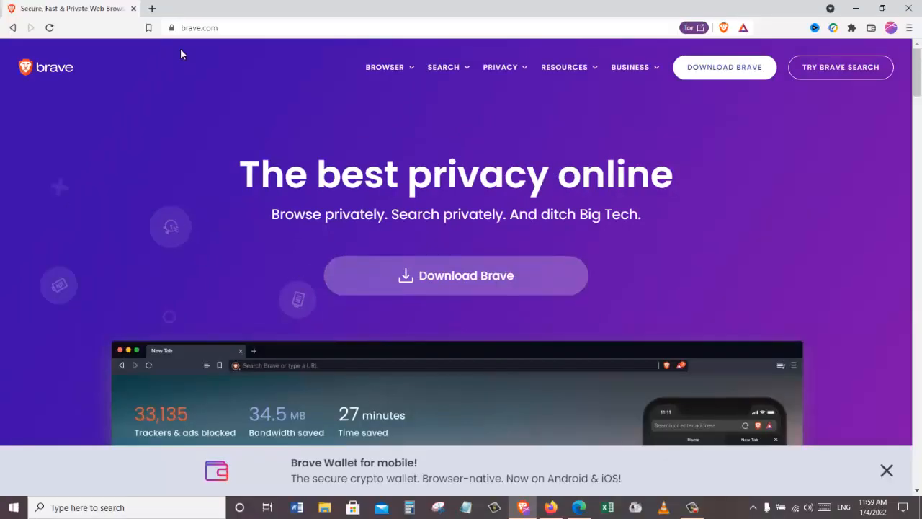
Add a second tab showing the new tab page with the Rewards card.
left_click(151, 9)
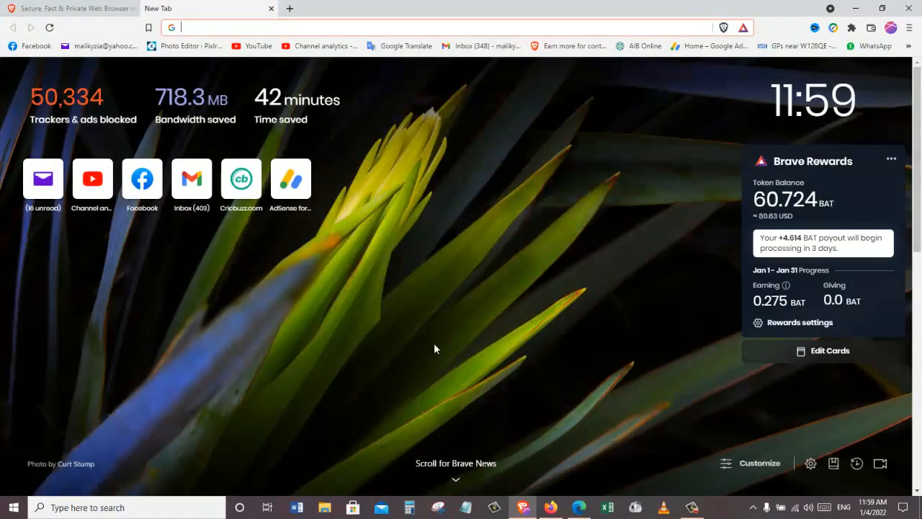
mouse_move(684, 314)
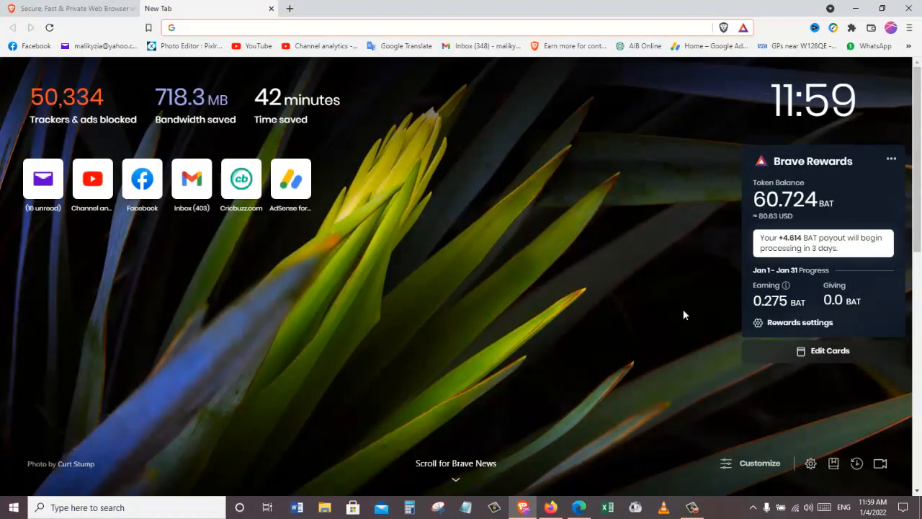
mouse_move(800, 322)
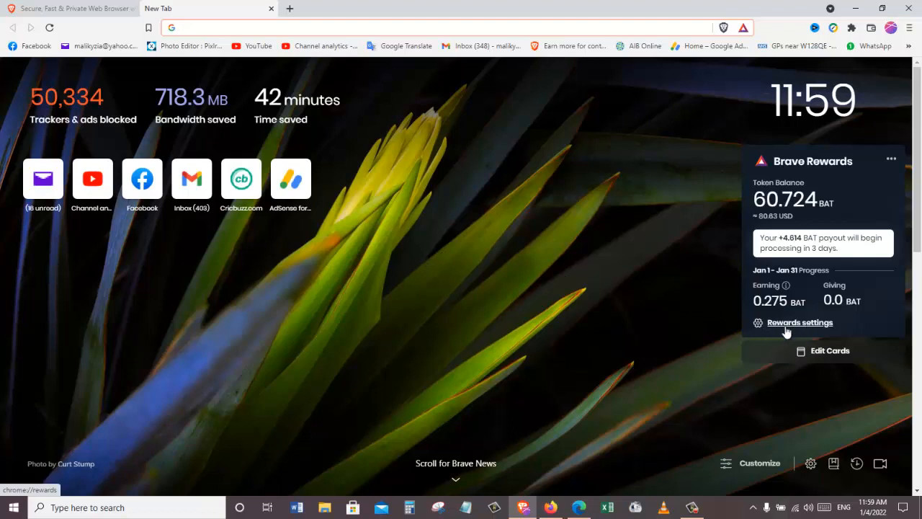
Go to brave://rewards, switch Brave Ads off, then re-enable it so earnings show again.
left_click(799, 322)
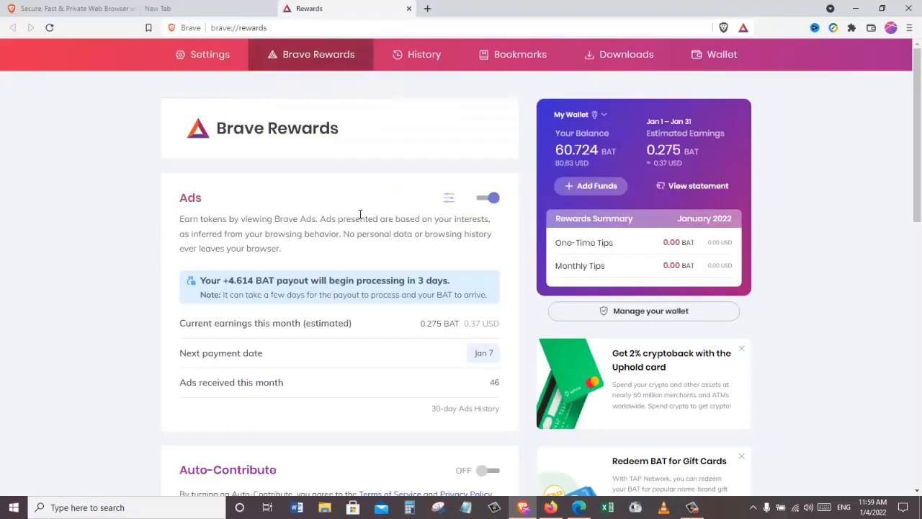
mouse_move(243, 207)
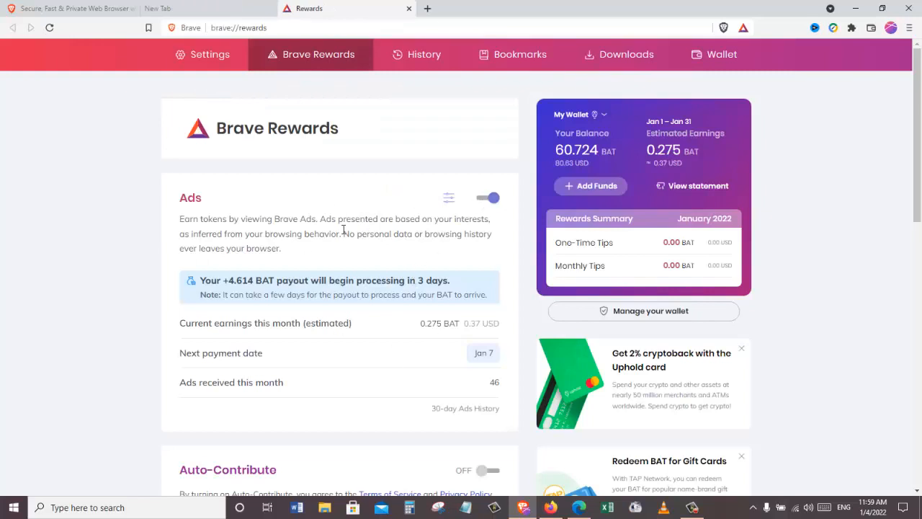
mouse_move(187, 201)
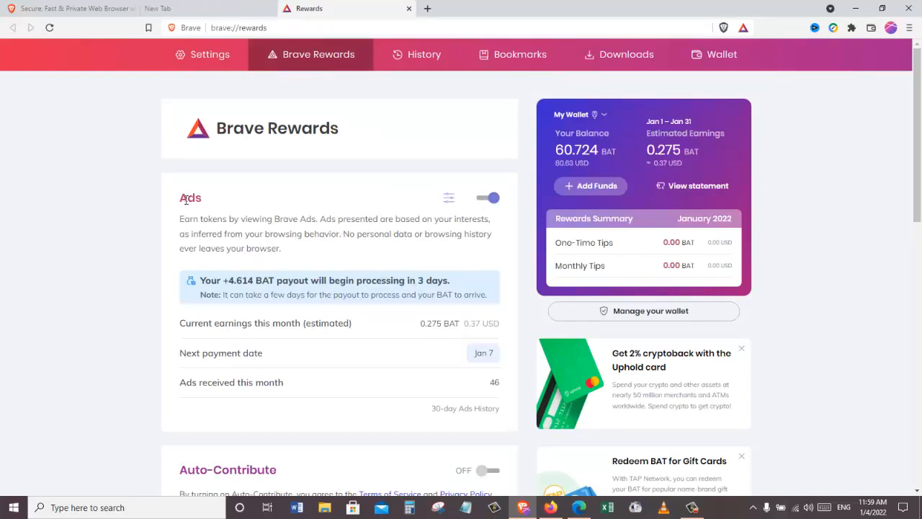
left_click(486, 196)
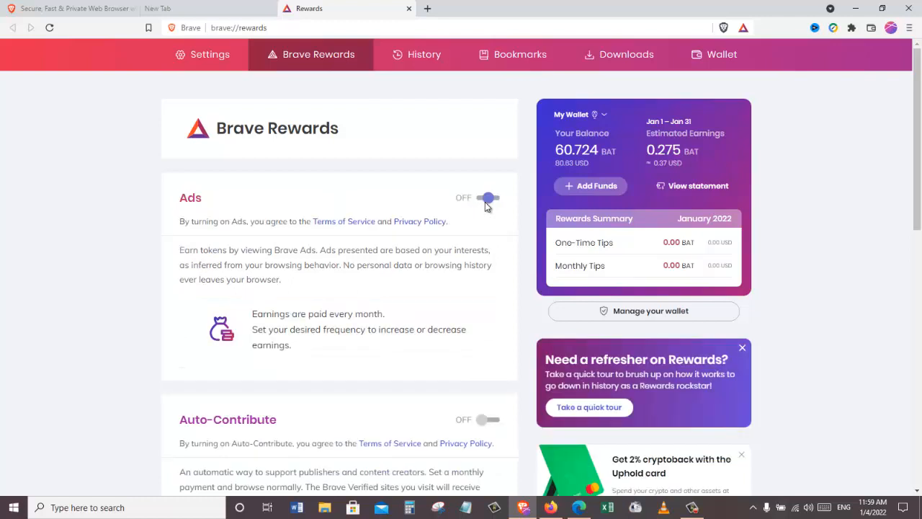
left_click(484, 197)
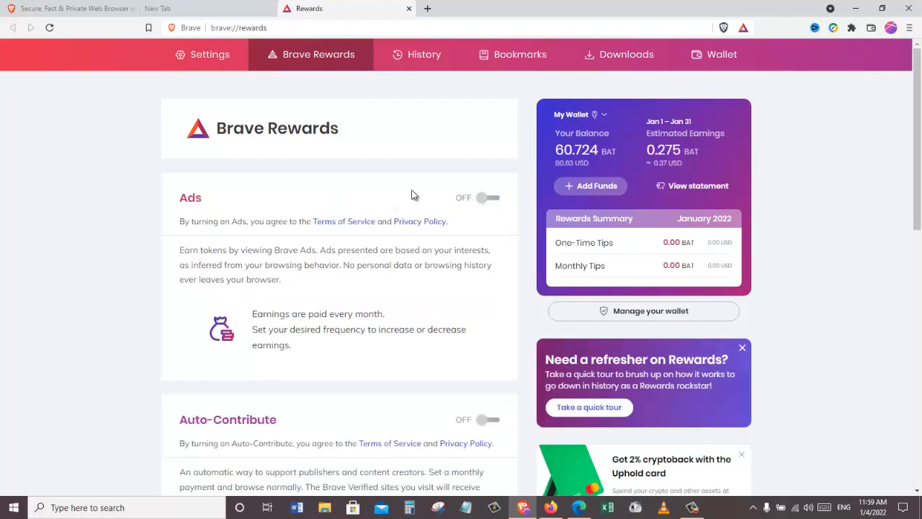
mouse_move(478, 207)
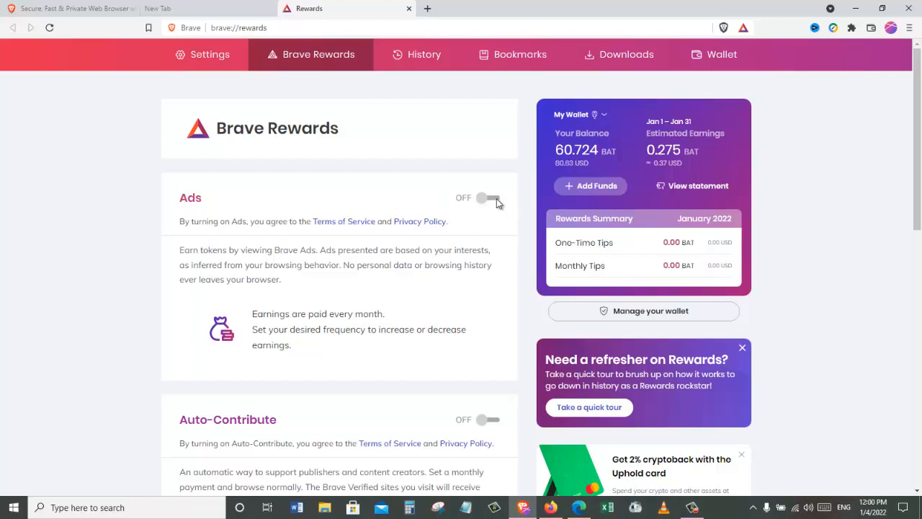
left_click(496, 197)
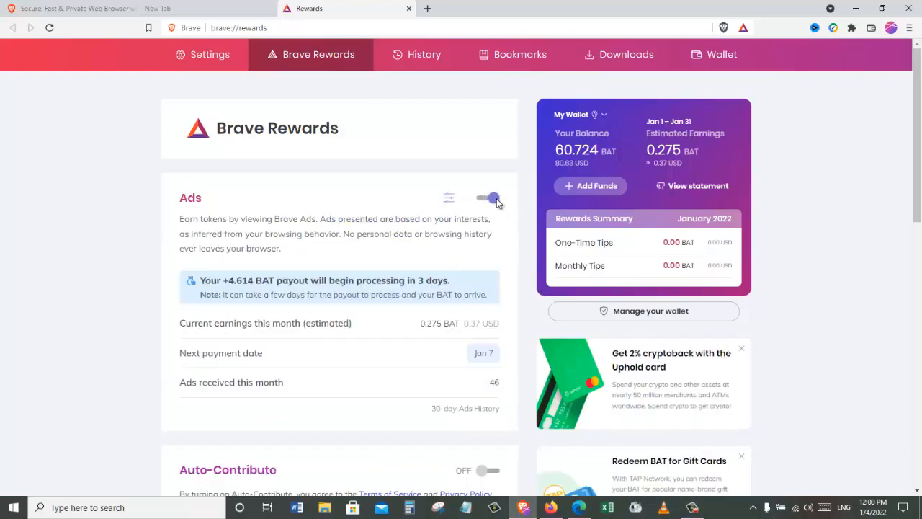
mouse_move(447, 199)
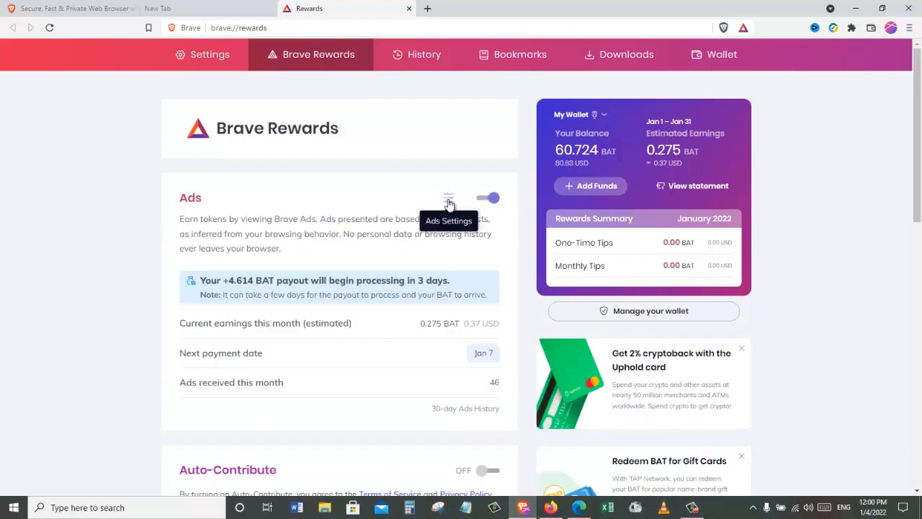
mouse_move(450, 200)
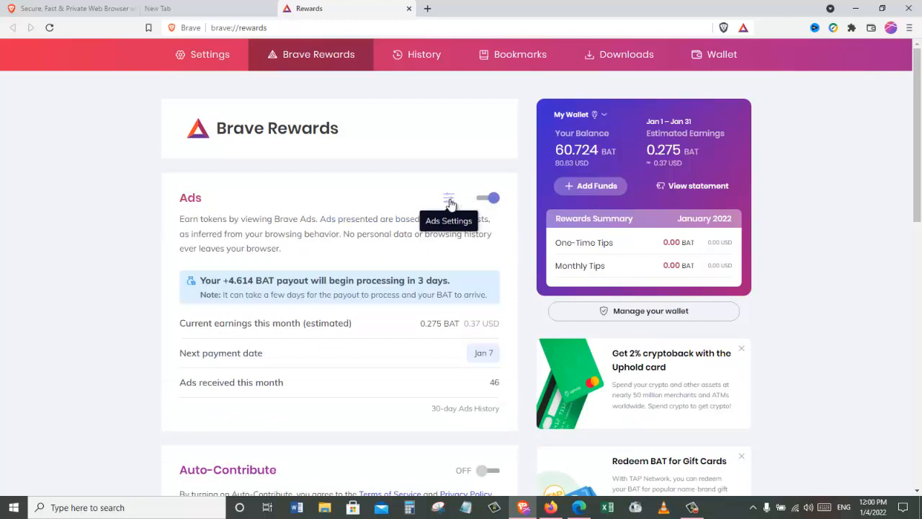
Review the ads-per-hour choices in Ads settings, keep the limit at 10, and close settings.
left_click(447, 196)
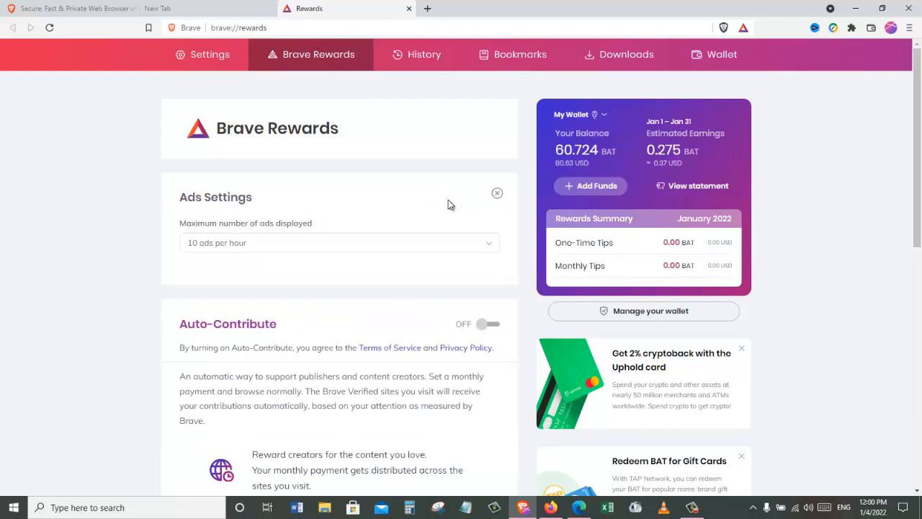
left_click(338, 242)
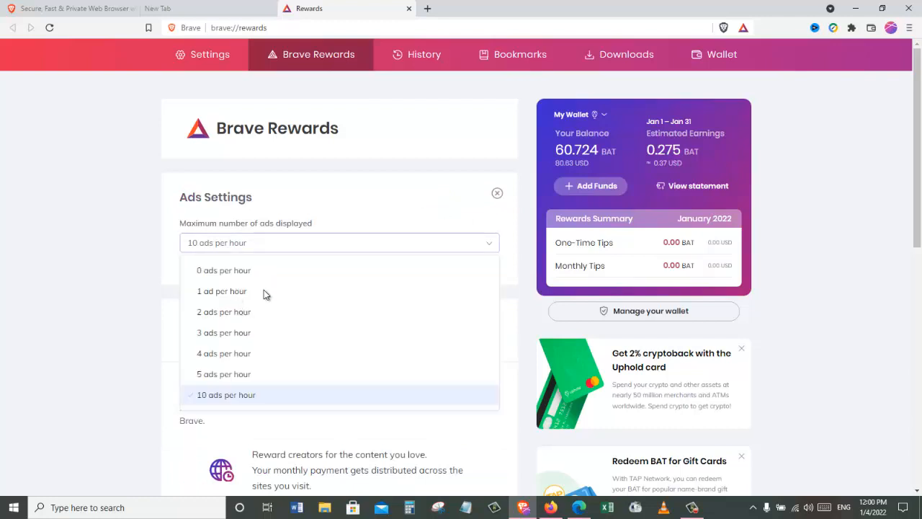
mouse_move(259, 308)
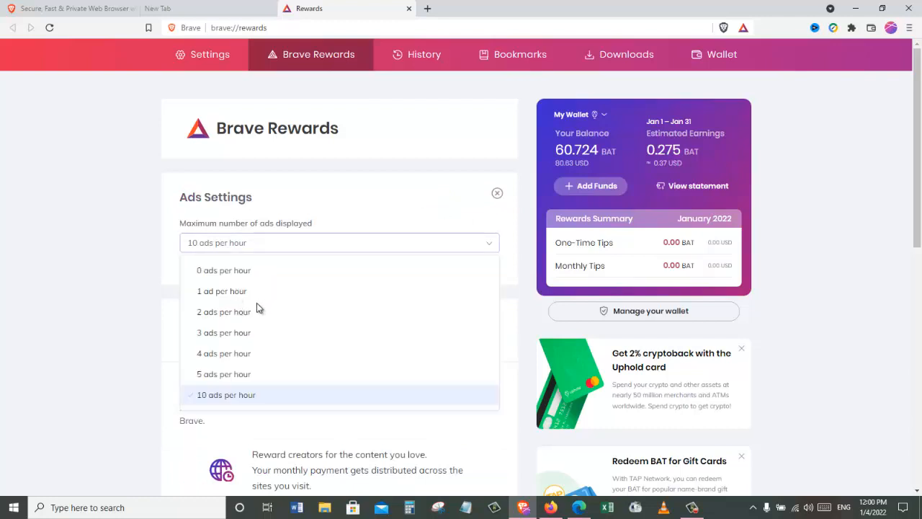
mouse_move(242, 303)
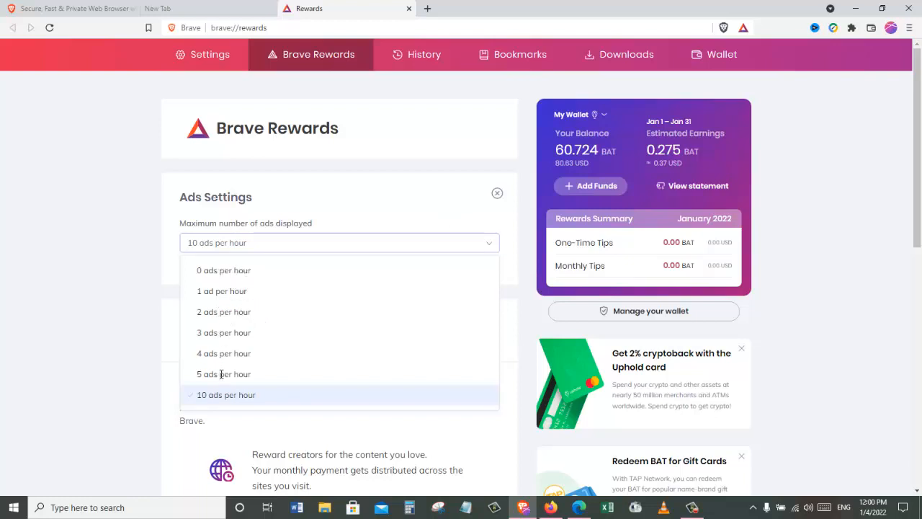
mouse_move(192, 400)
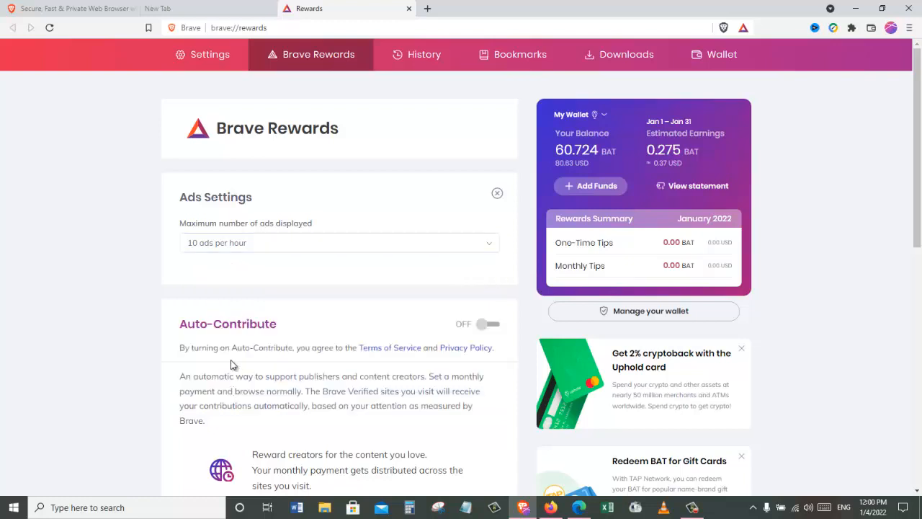
left_click(491, 197)
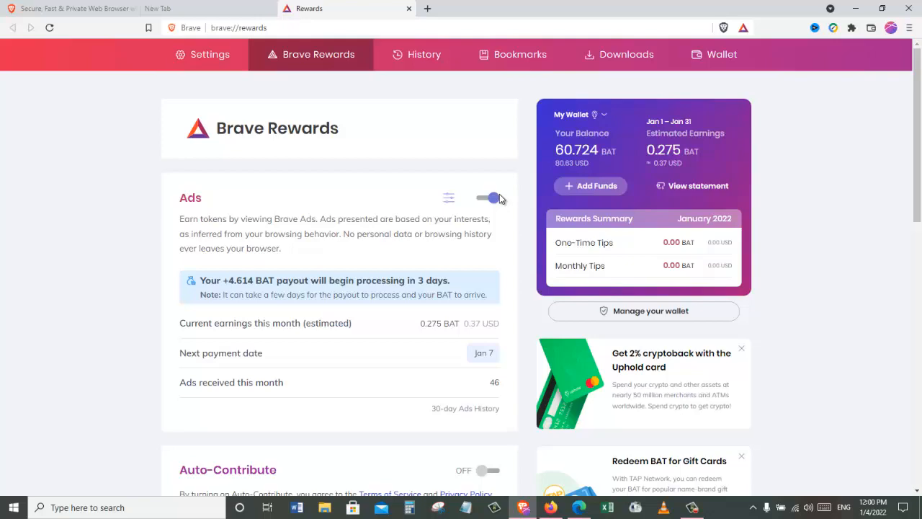
Enable Auto-Contribute to reveal monthly payment and contribution date, then switch it back off.
scroll("down", 3)
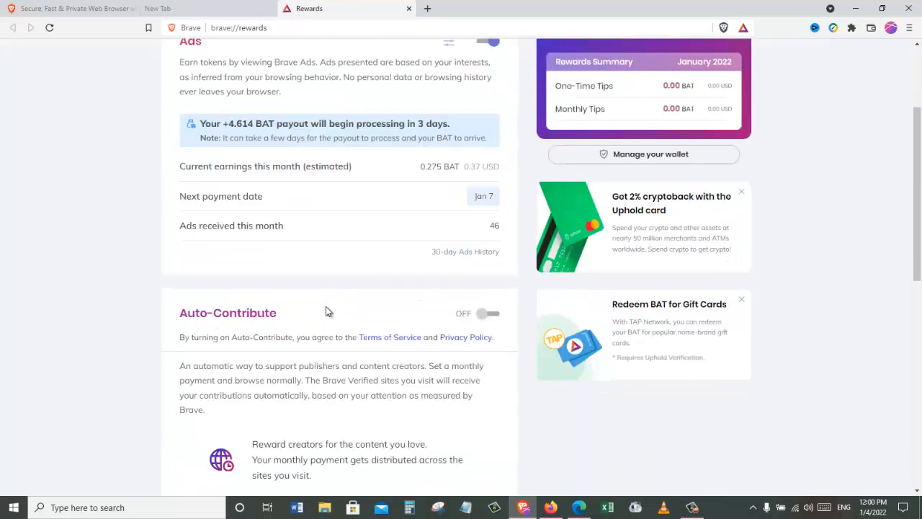
scroll("down", 3)
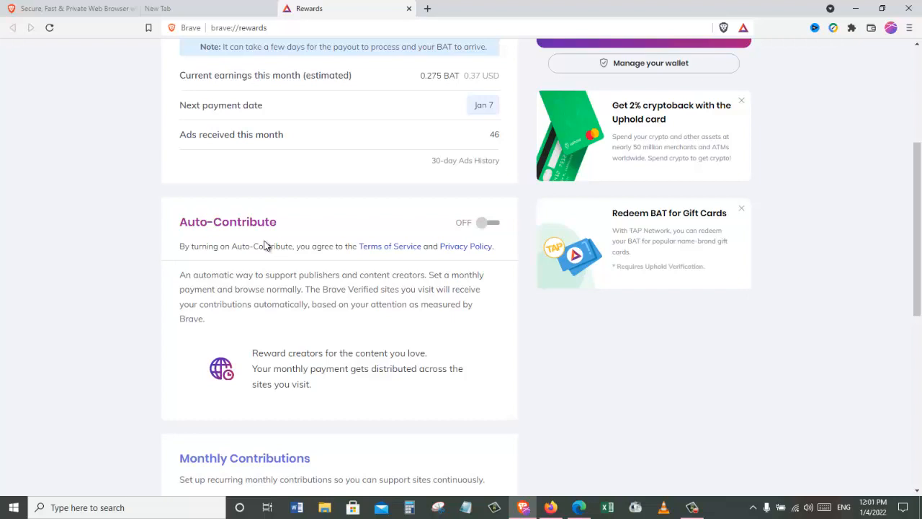
mouse_move(302, 226)
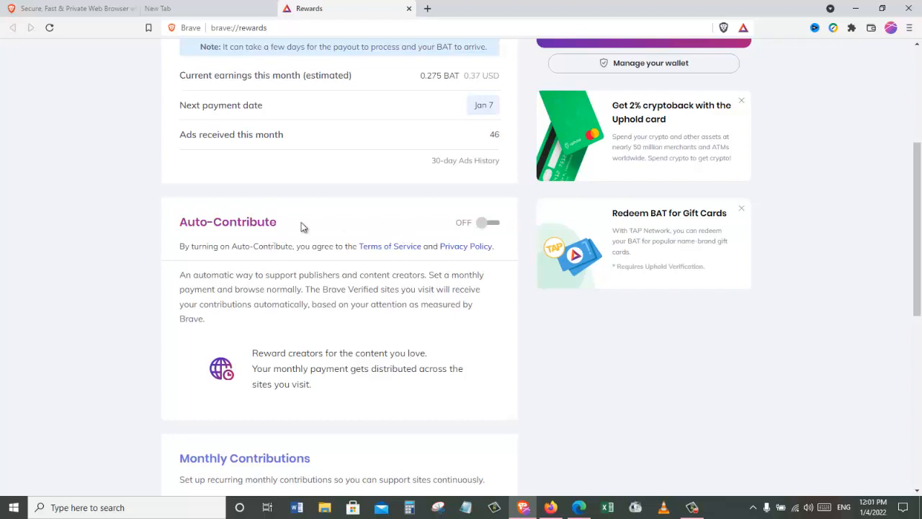
left_click(492, 222)
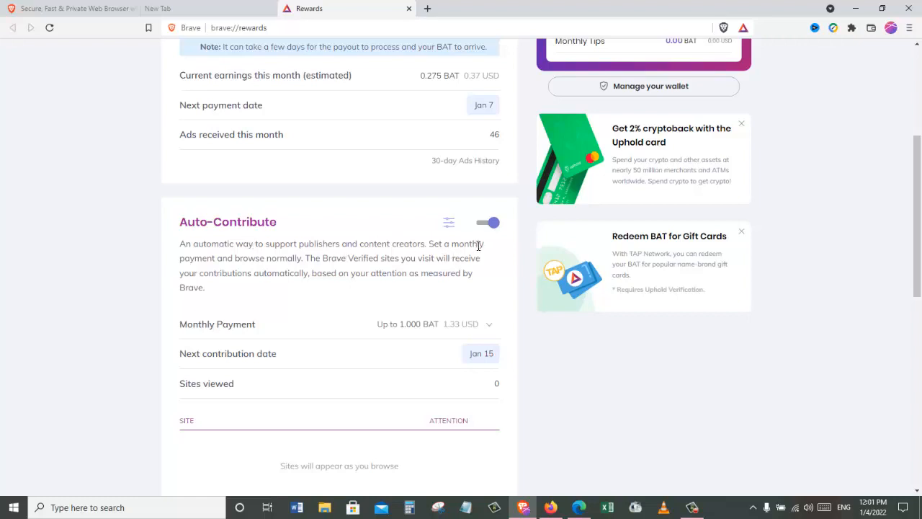
mouse_move(481, 232)
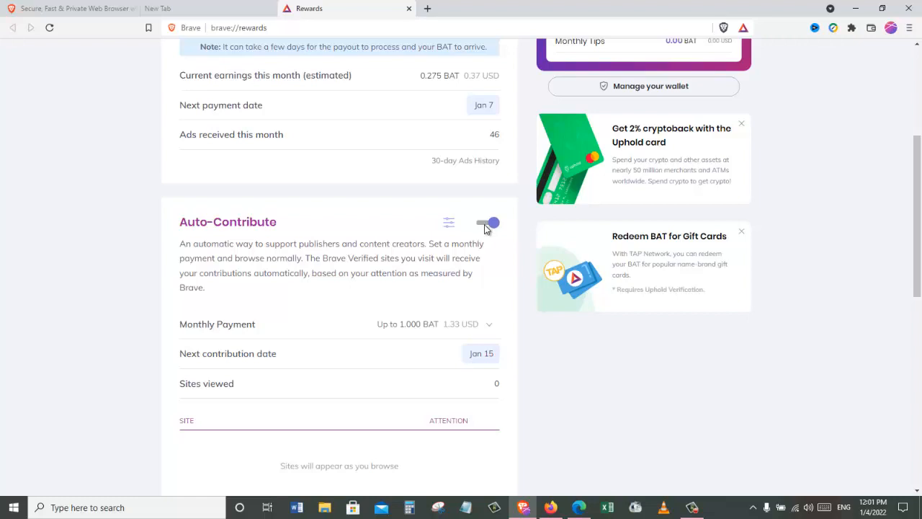
left_click(488, 221)
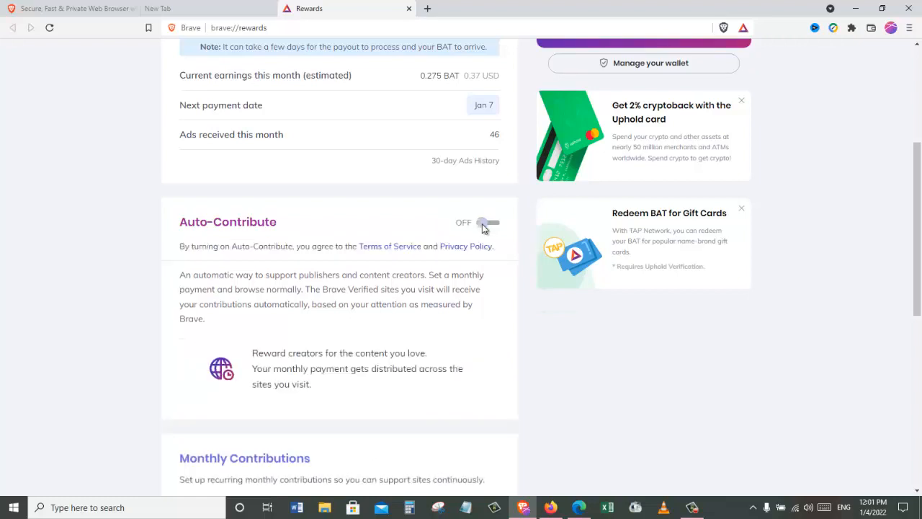
scroll("down", 3)
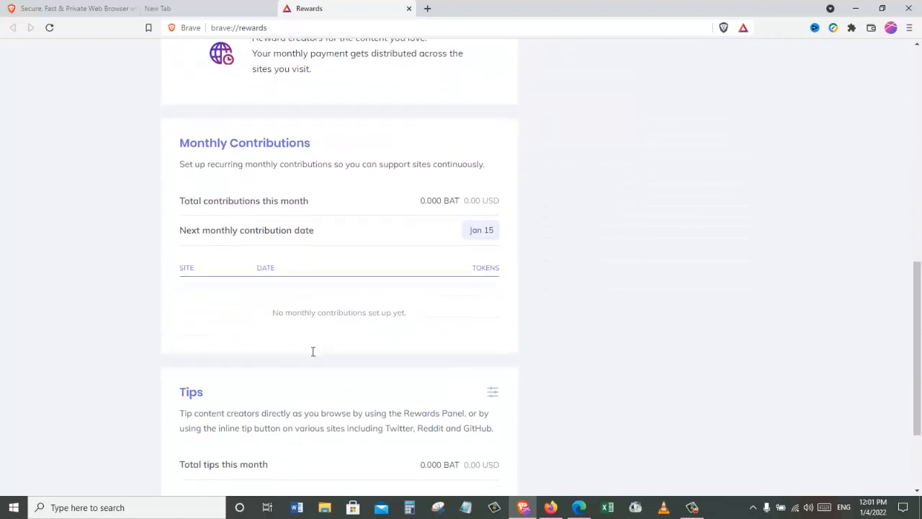
scroll("down", 3)
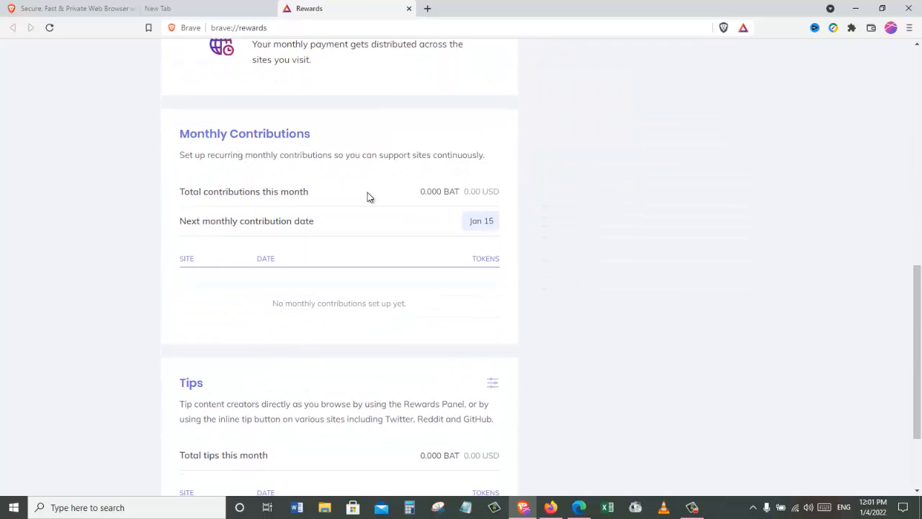
mouse_move(224, 288)
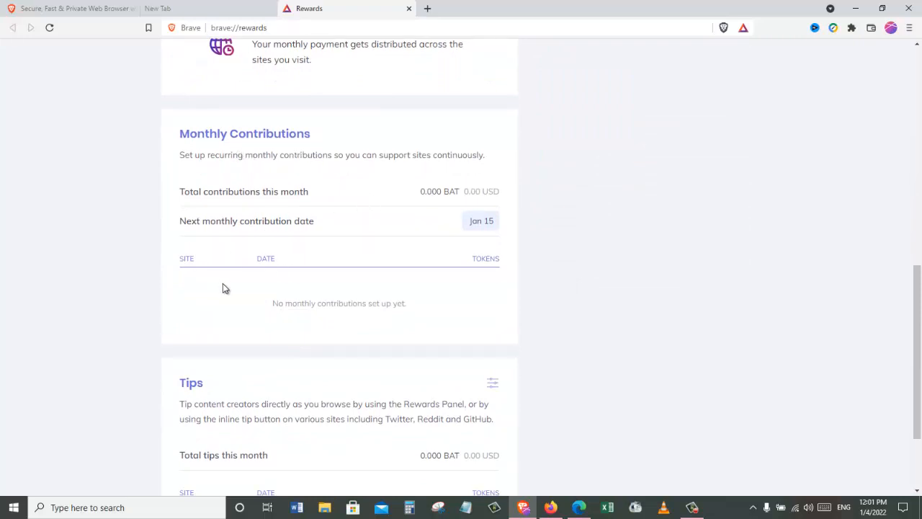
mouse_move(339, 261)
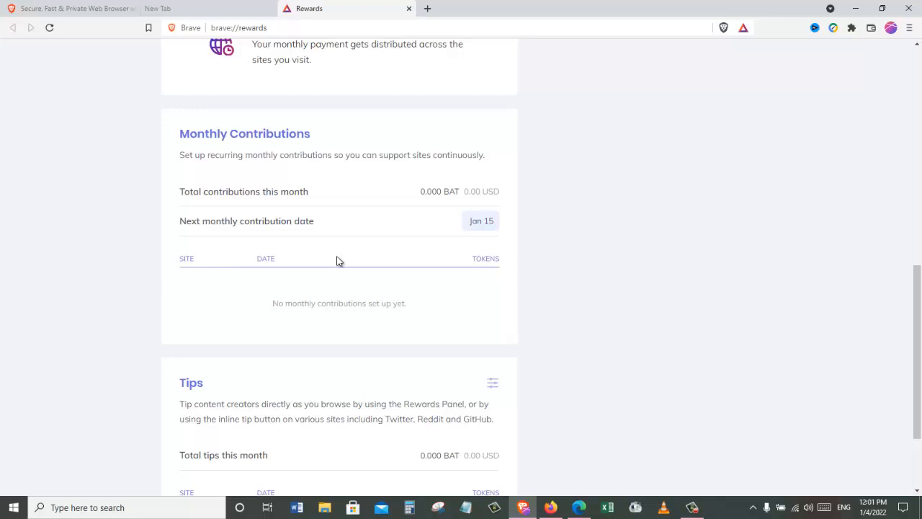
scroll("down", 3)
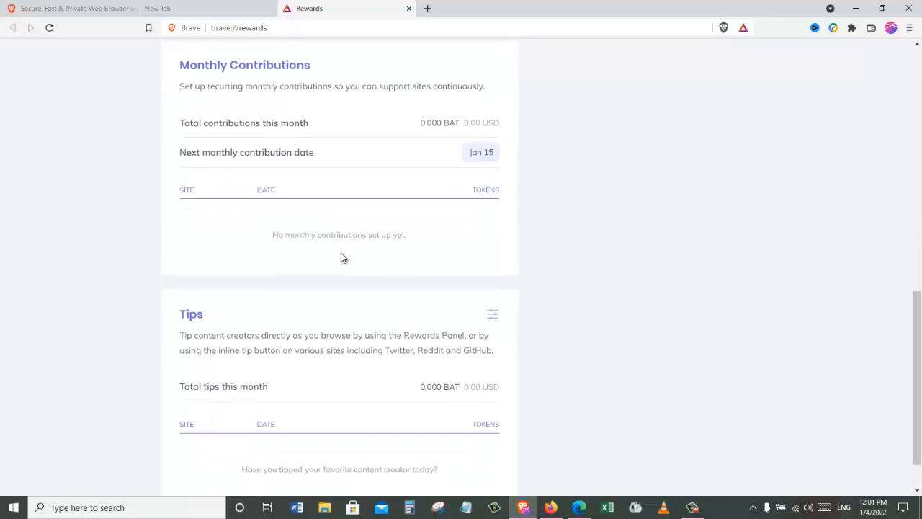
scroll("down", 3)
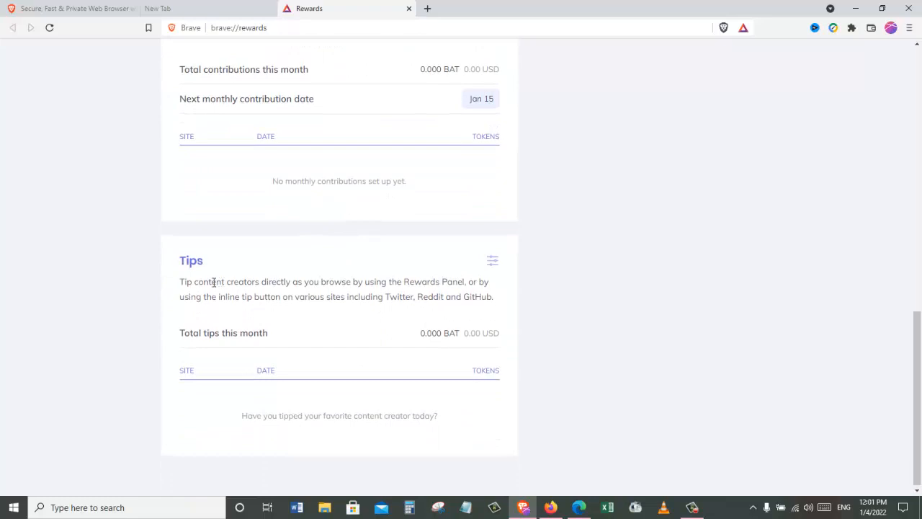
mouse_move(337, 323)
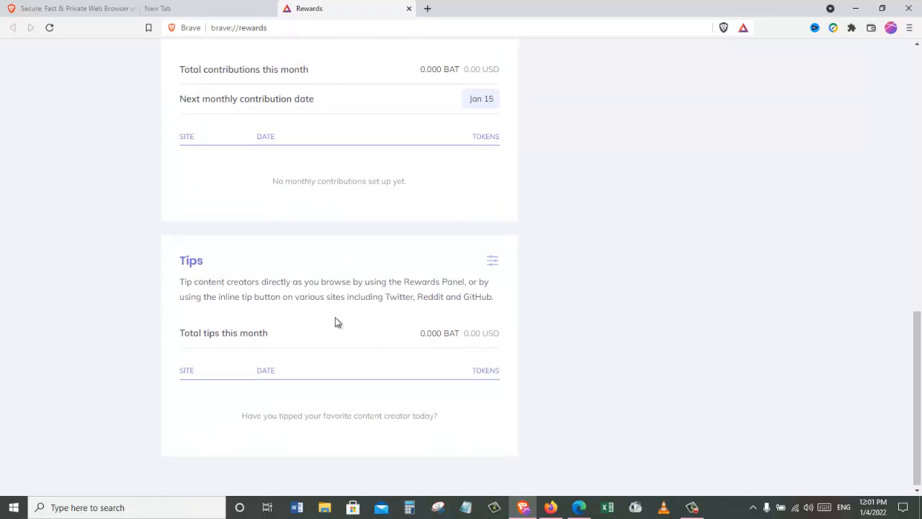
mouse_move(193, 342)
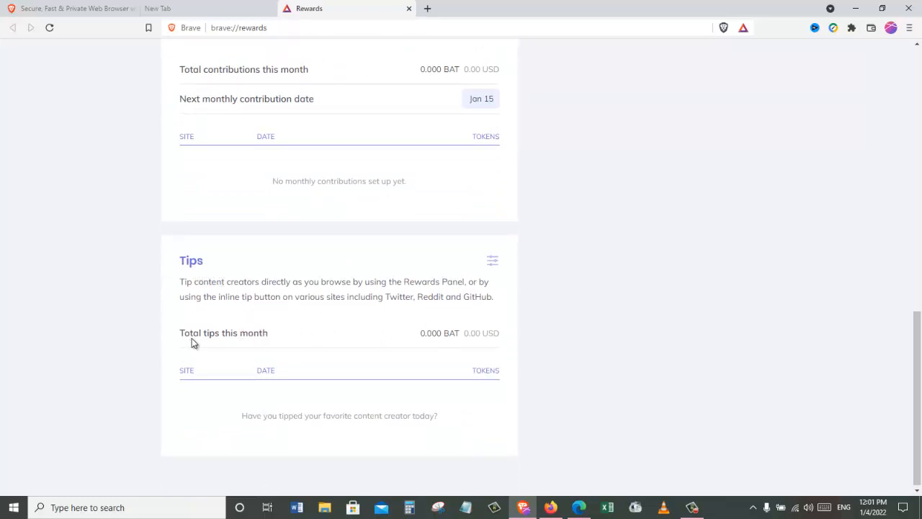
mouse_move(322, 294)
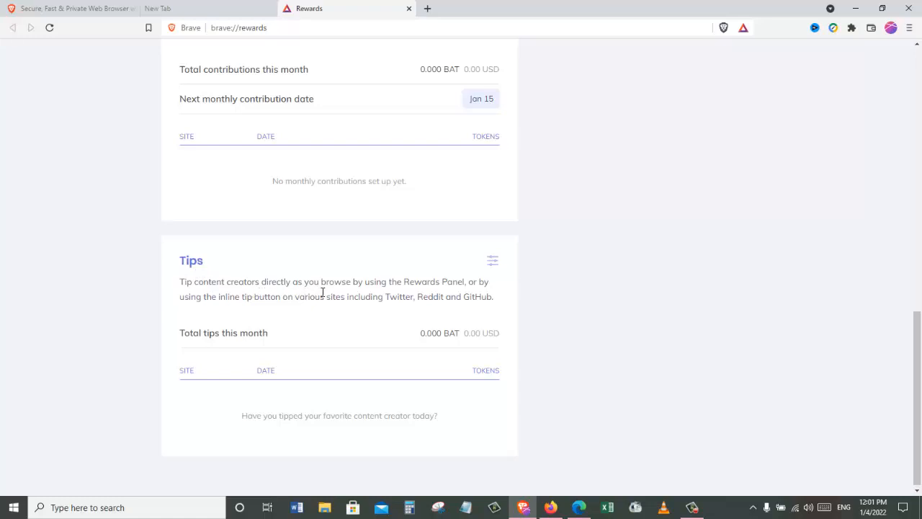
mouse_move(448, 293)
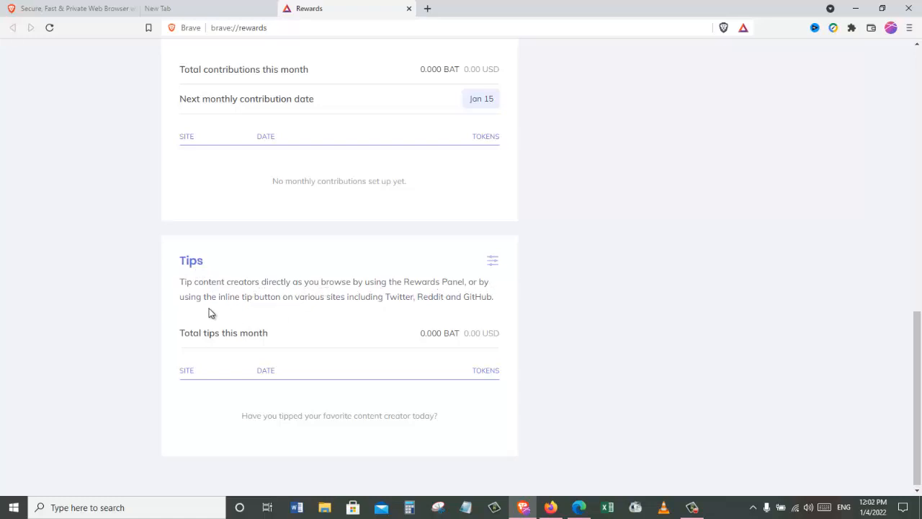
mouse_move(306, 308)
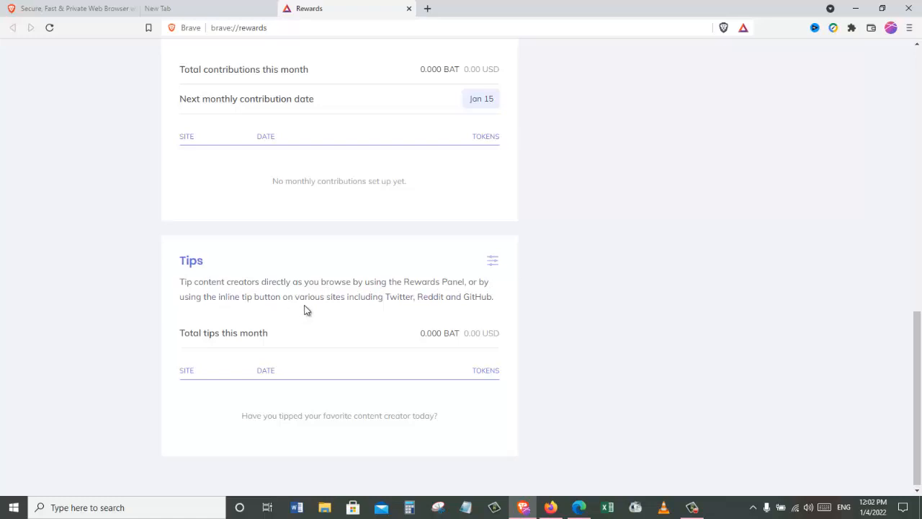
mouse_move(436, 308)
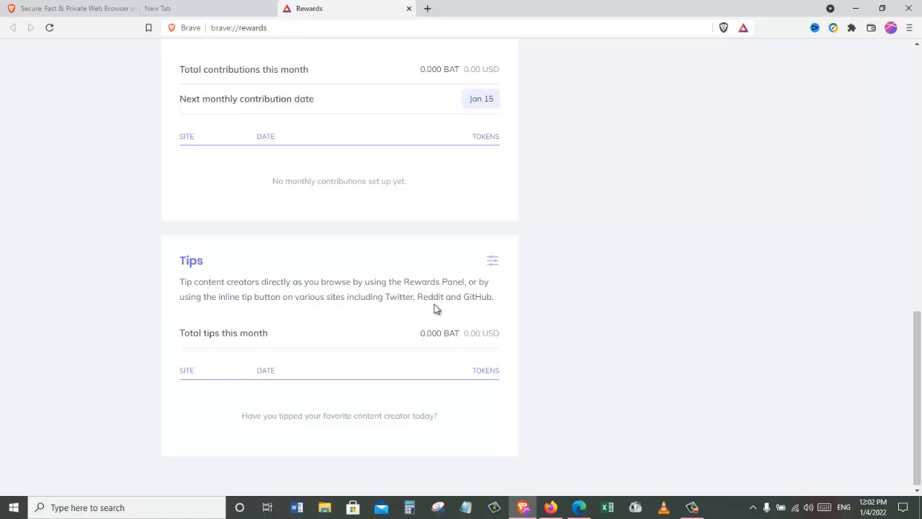
mouse_move(491, 314)
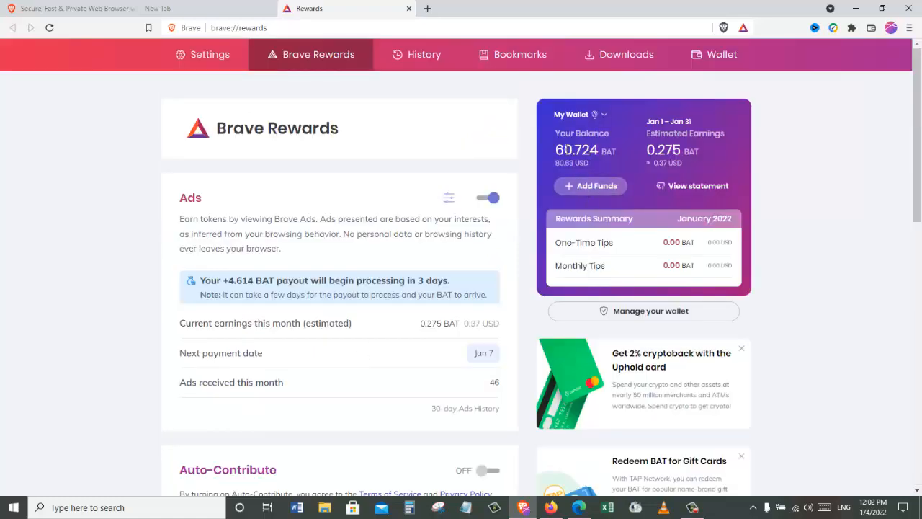
mouse_move(553, 153)
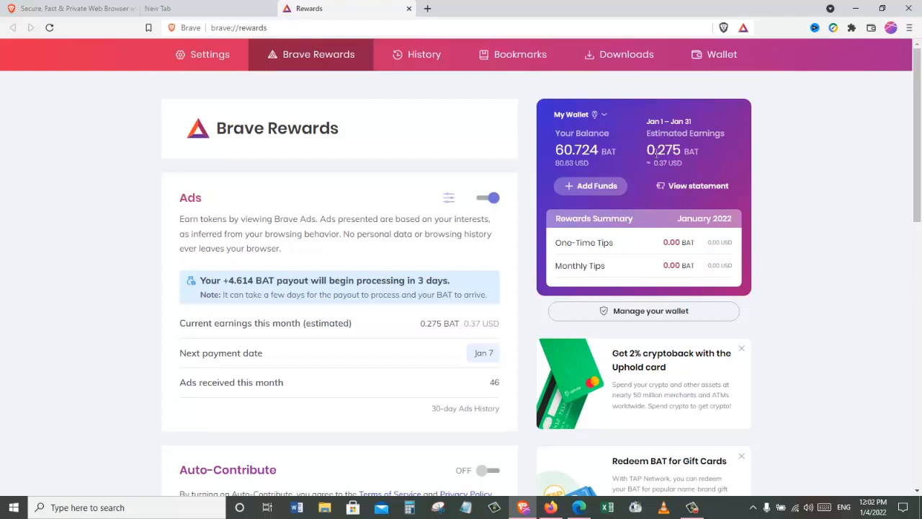
mouse_move(416, 222)
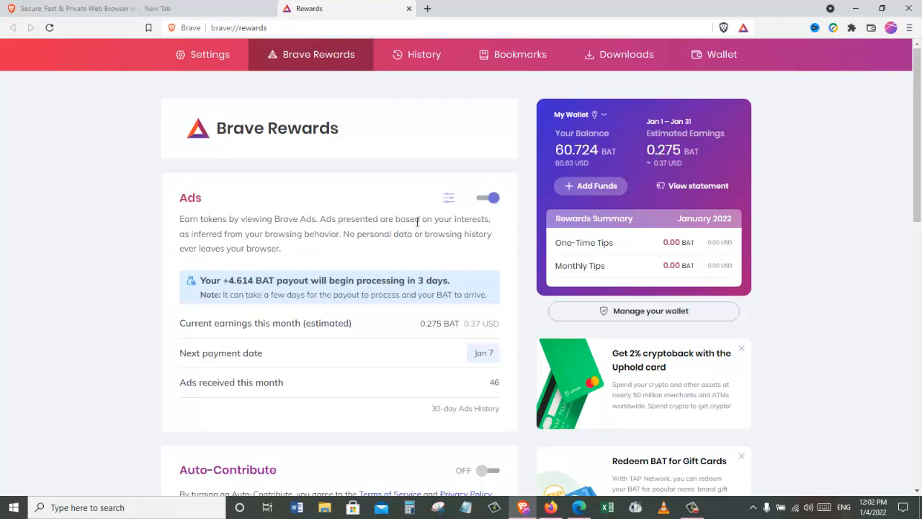